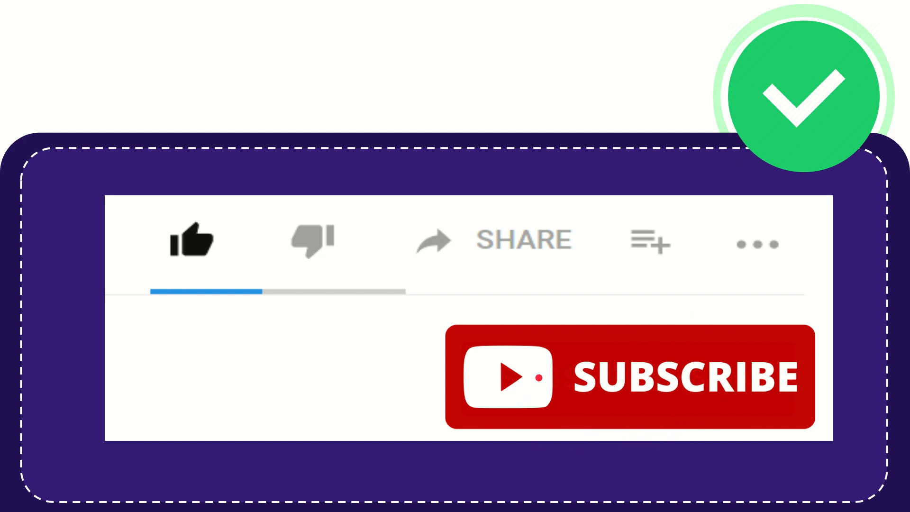
left_click(195, 240)
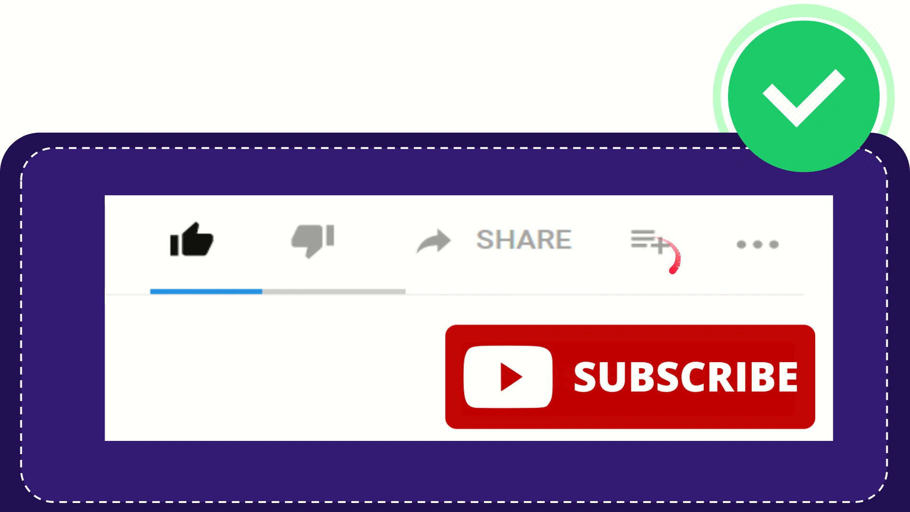
mouse_move(787, 247)
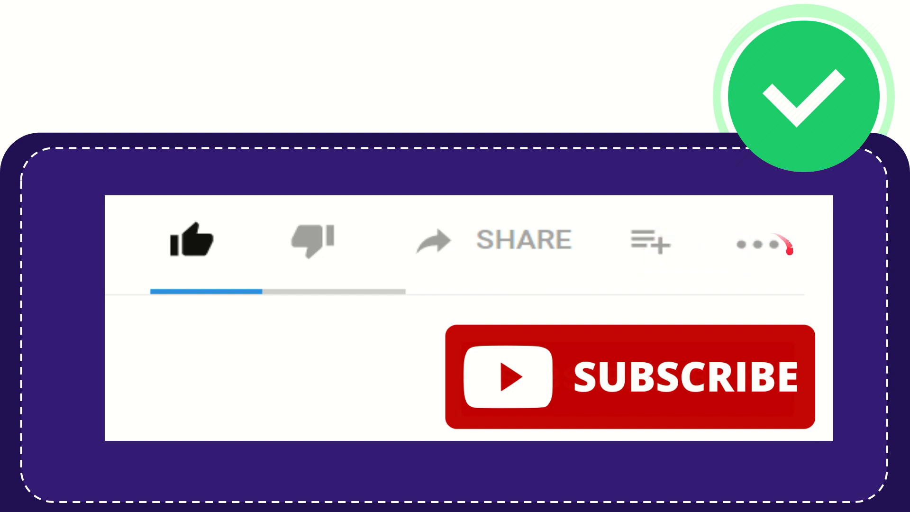